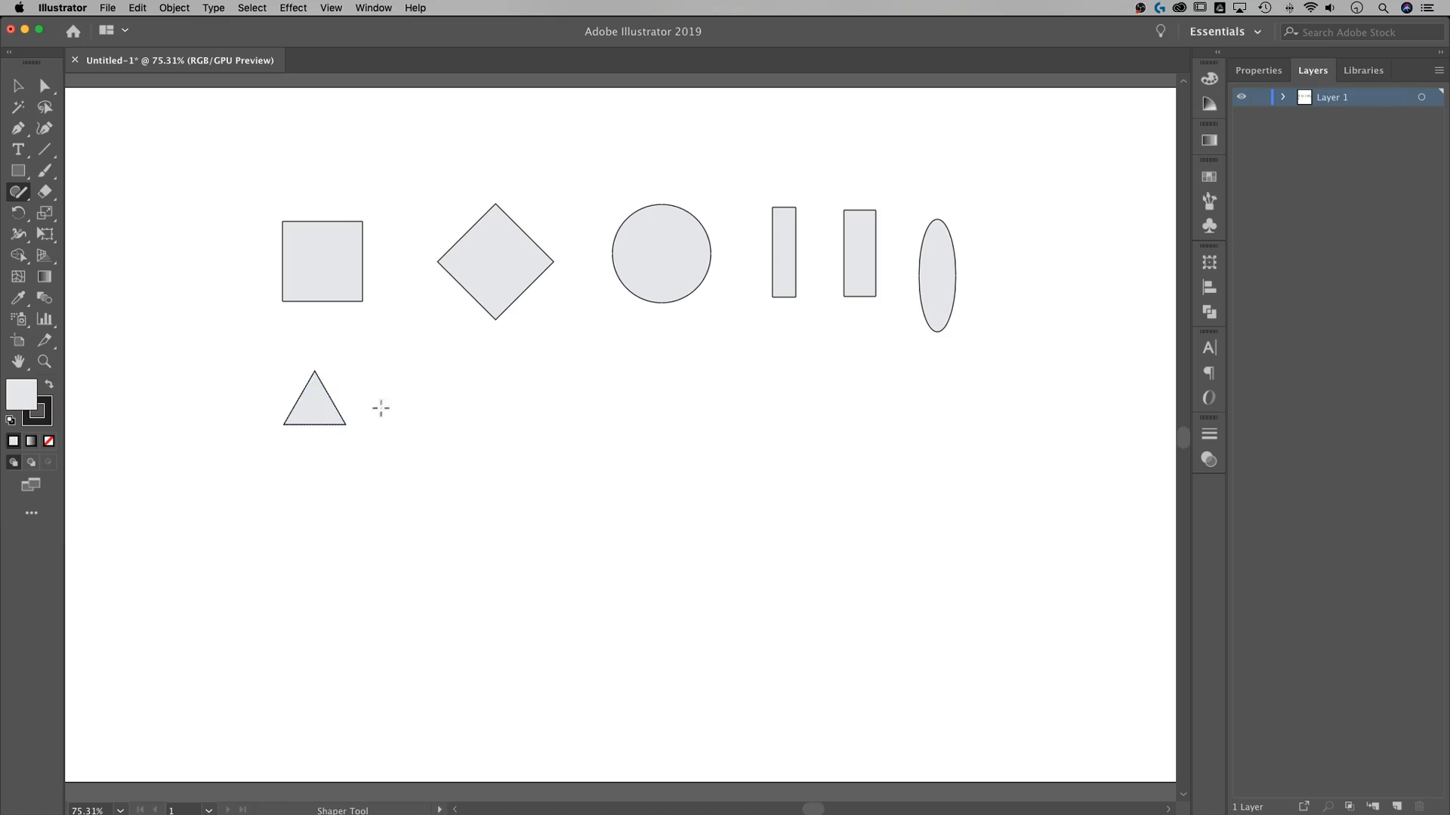
Step: Sketch a large circle right of the triangle and a hexagon beside it, leaving the hexagon selected
{"action": "left_click_drag", "start_coordinate": [419, 390], "coordinate": [523, 438]}
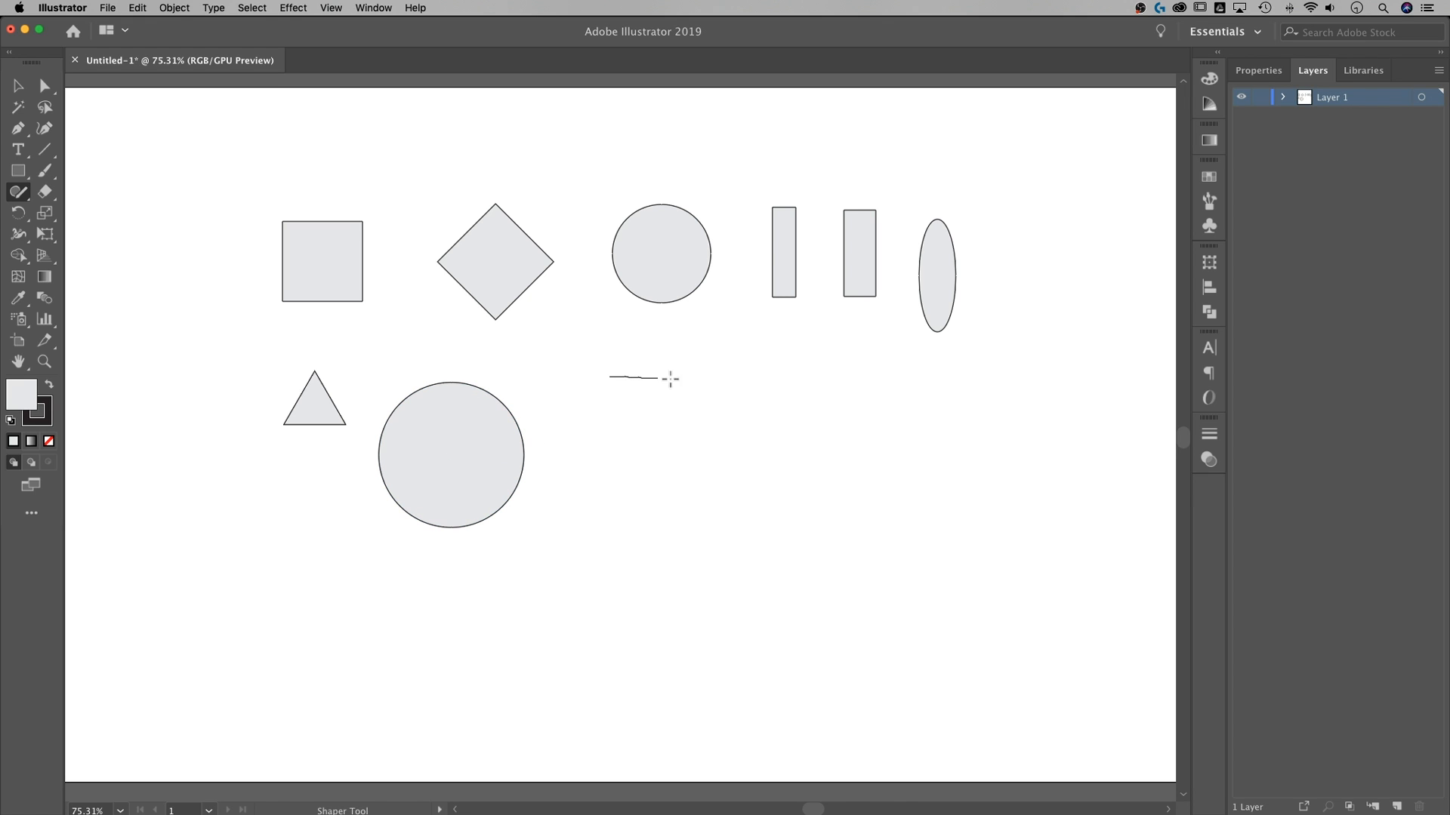
{"action": "left_click_drag", "start_coordinate": [657, 379], "coordinate": [596, 466]}
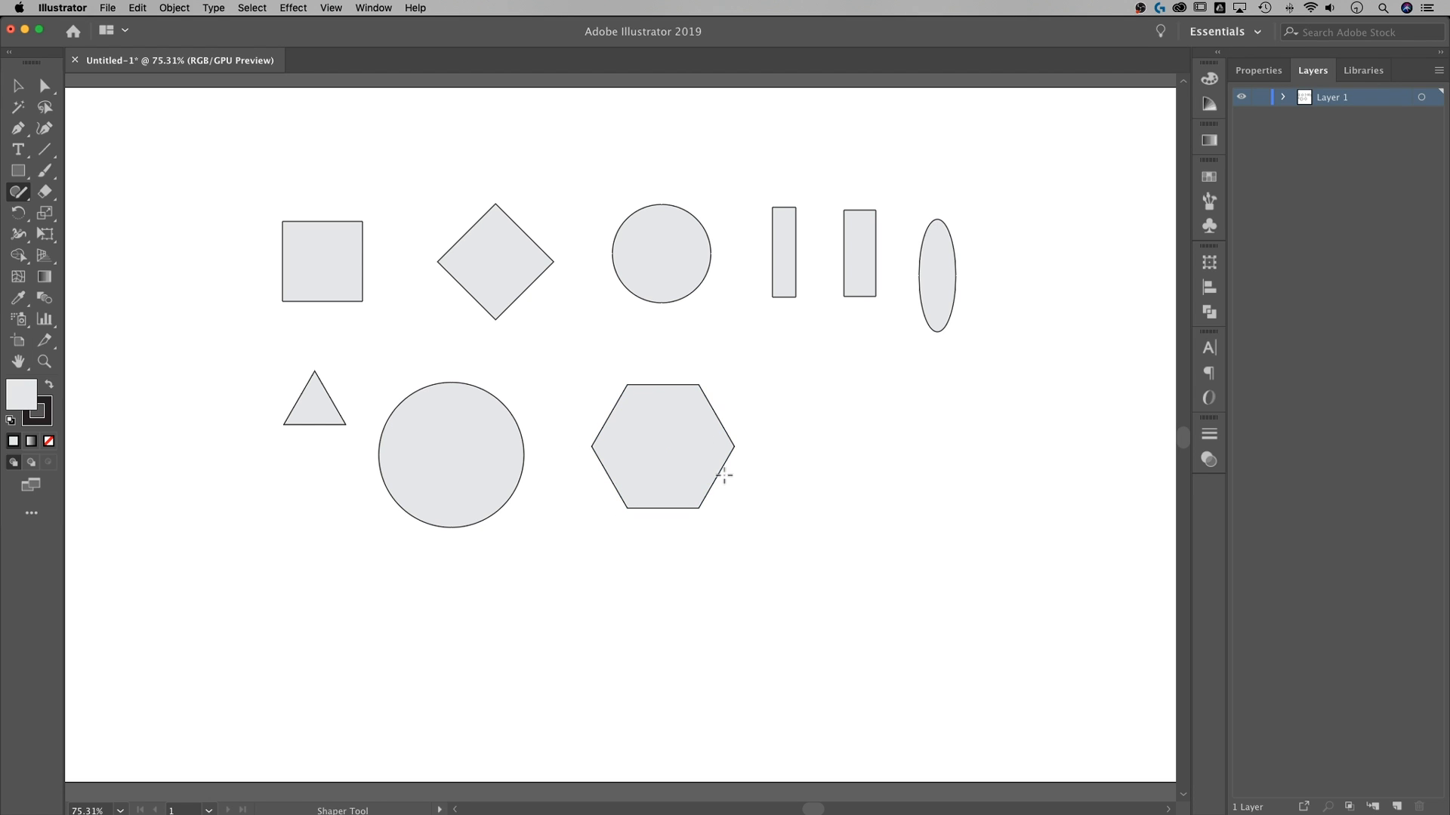
{"action": "left_click", "coordinate": [662, 447]}
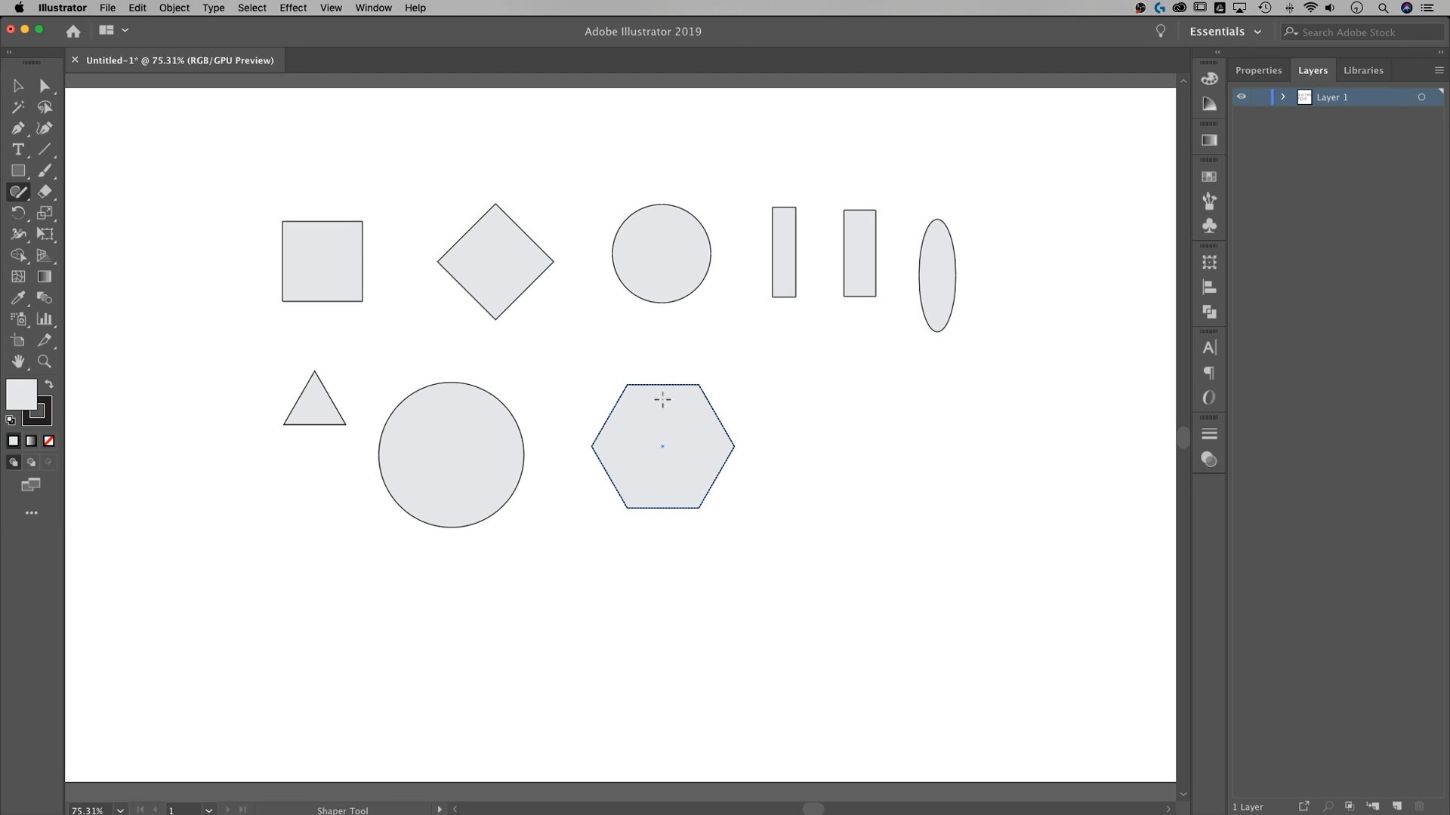